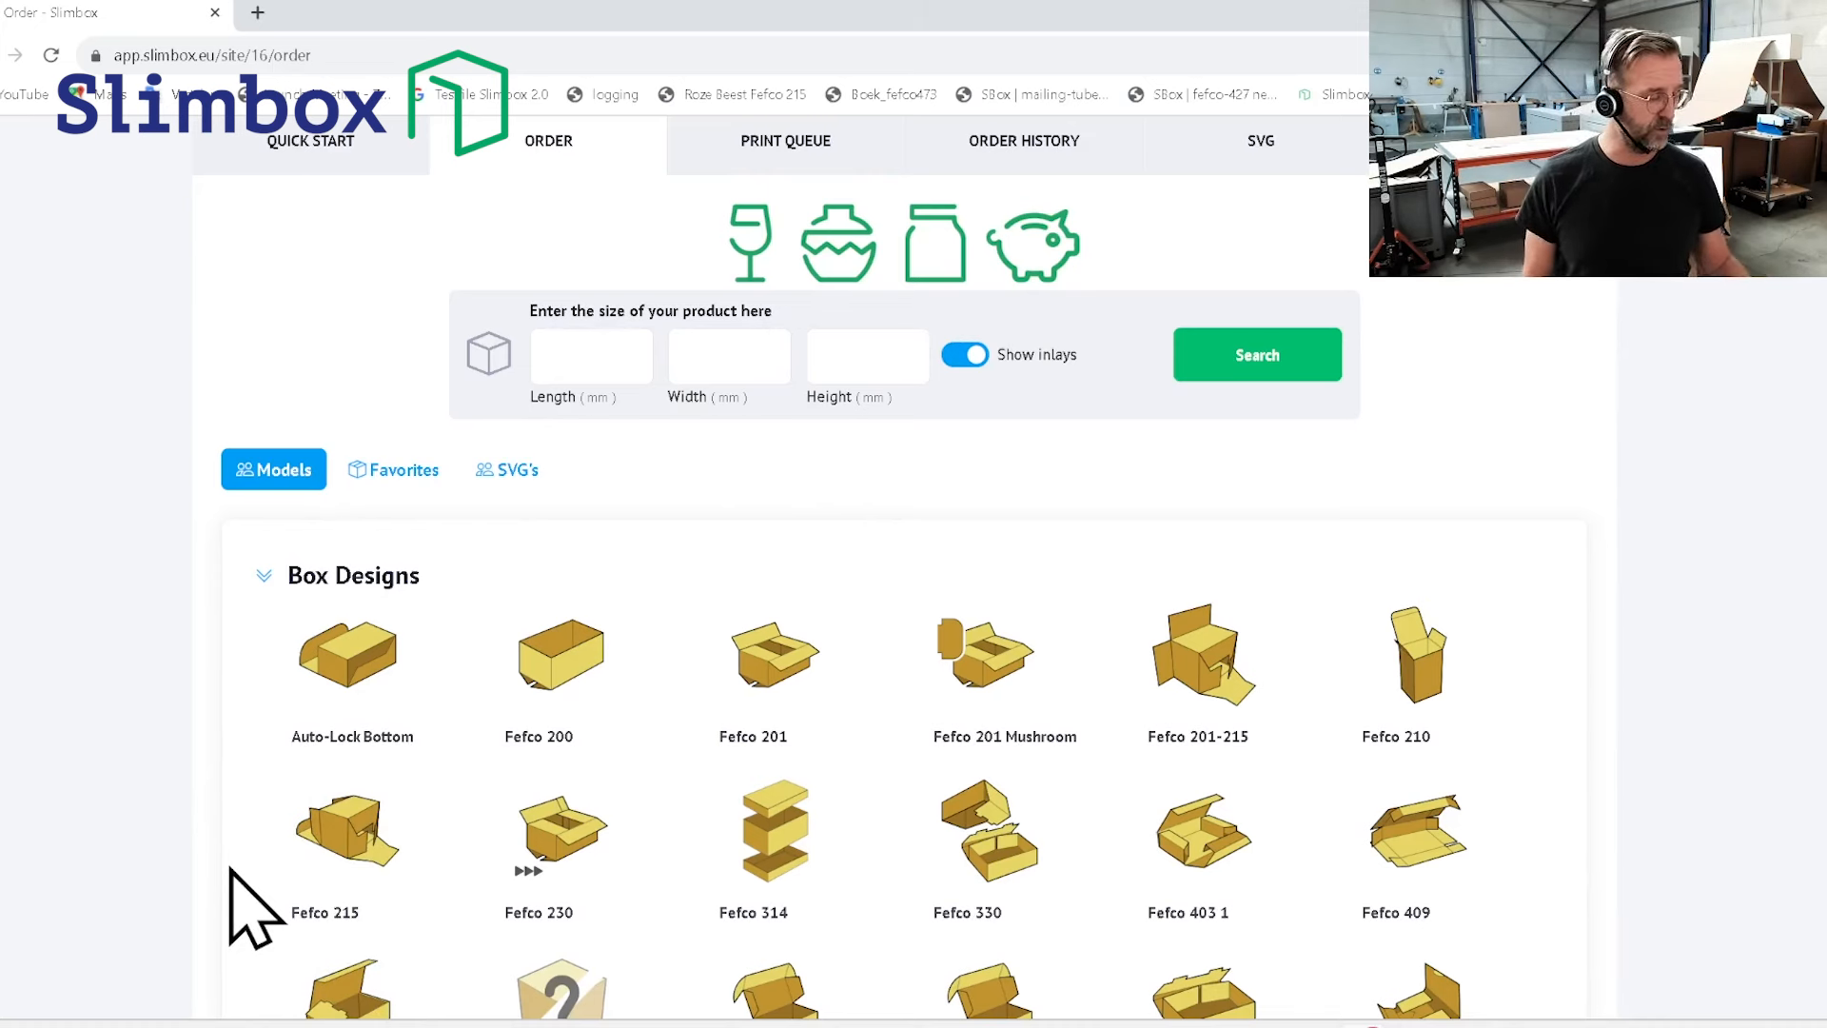
pyautogui.moveTo(344, 828)
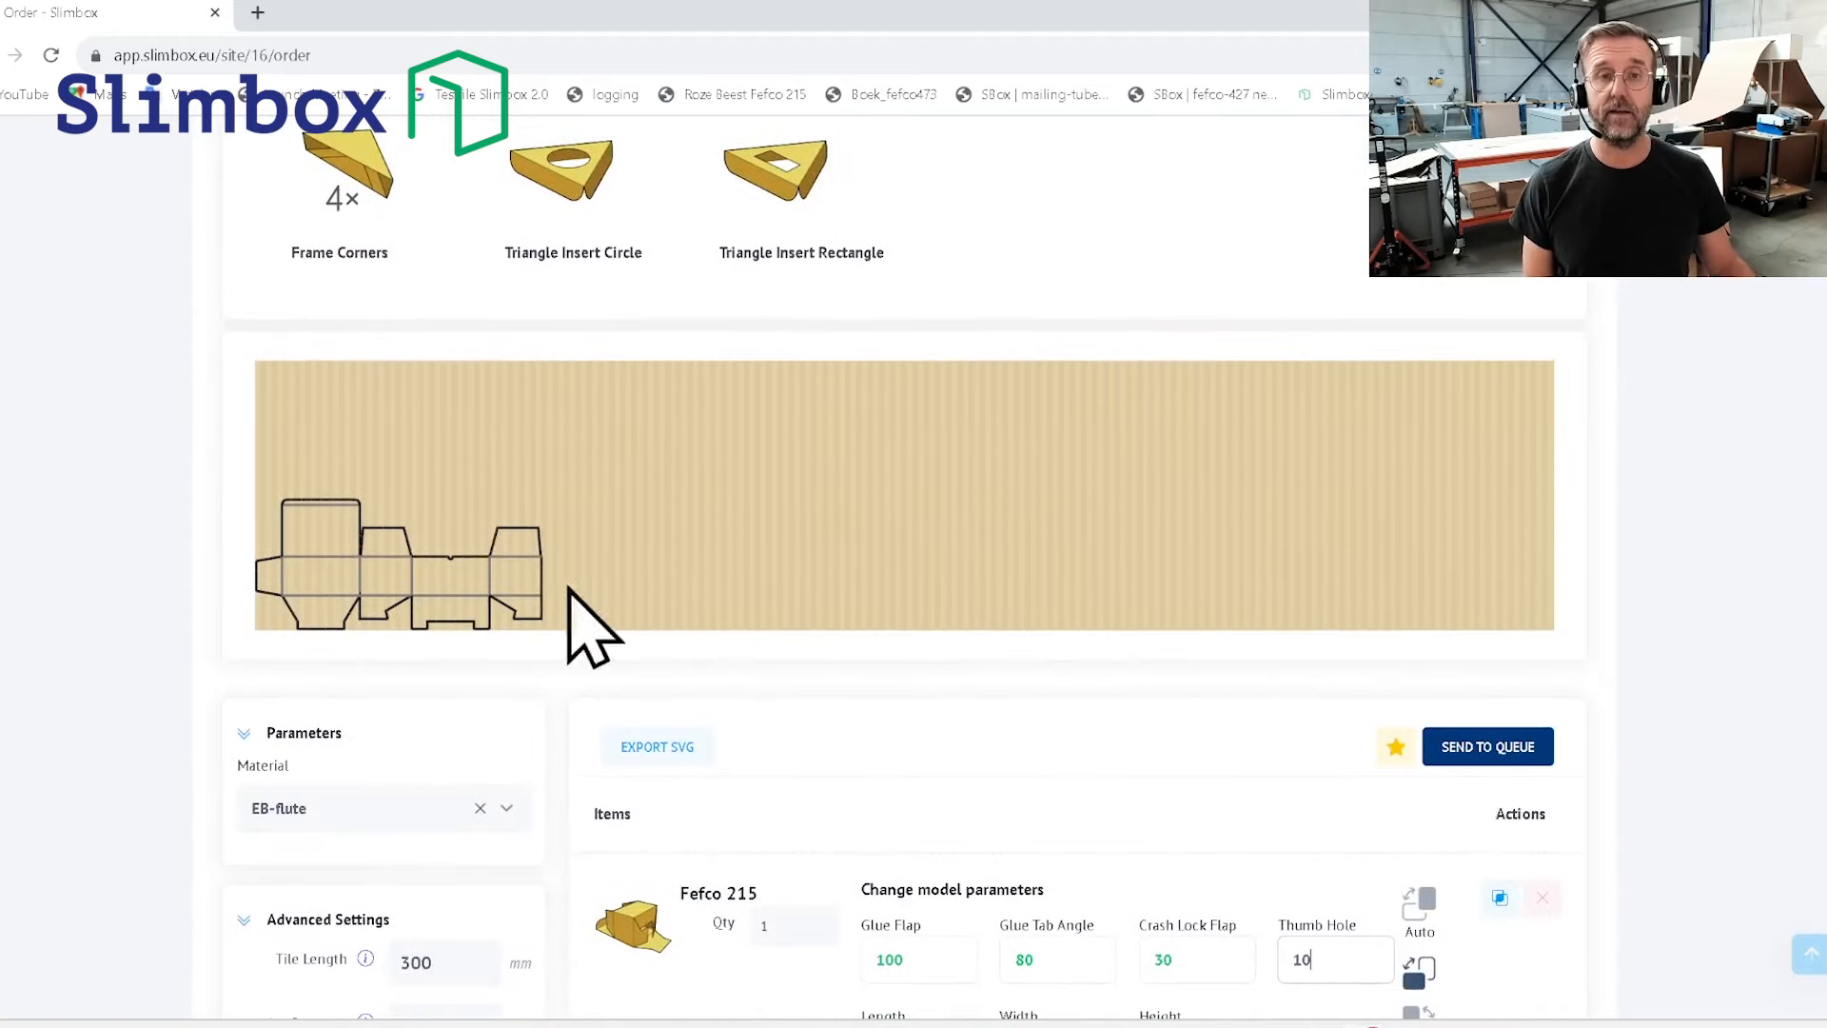
pyautogui.moveTo(693, 466)
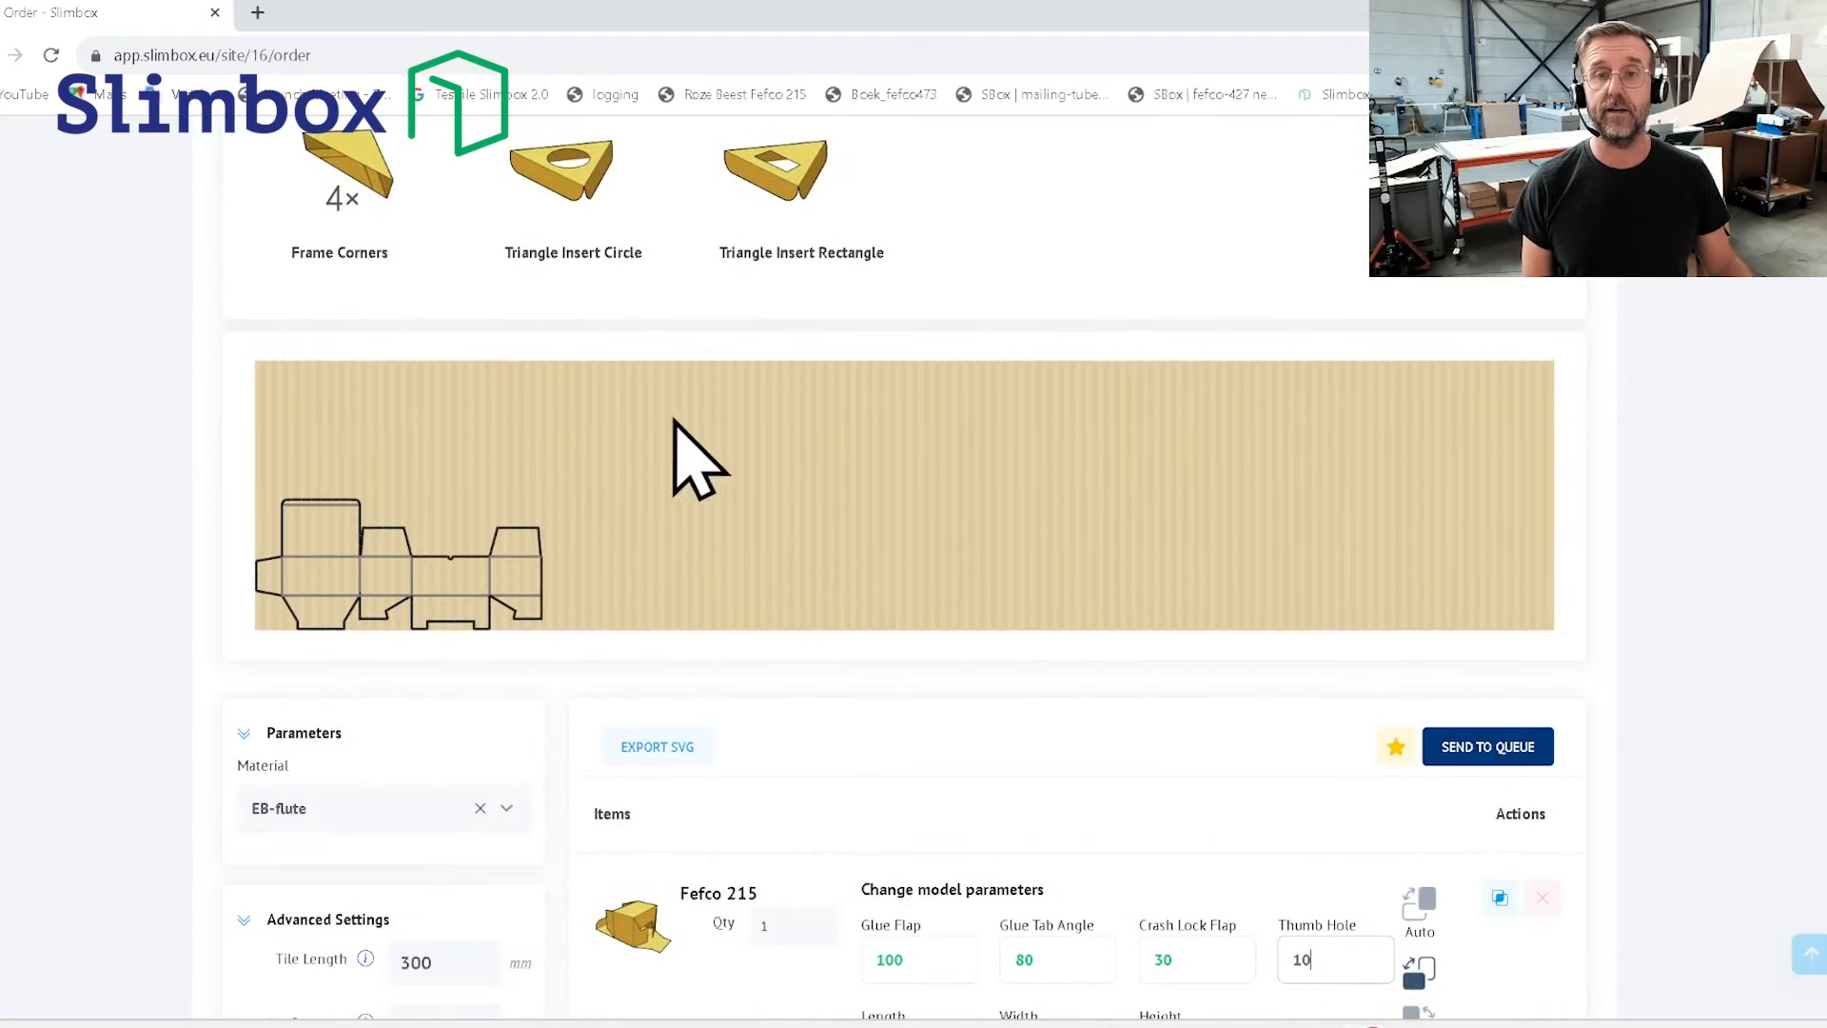
pyautogui.moveTo(263, 641)
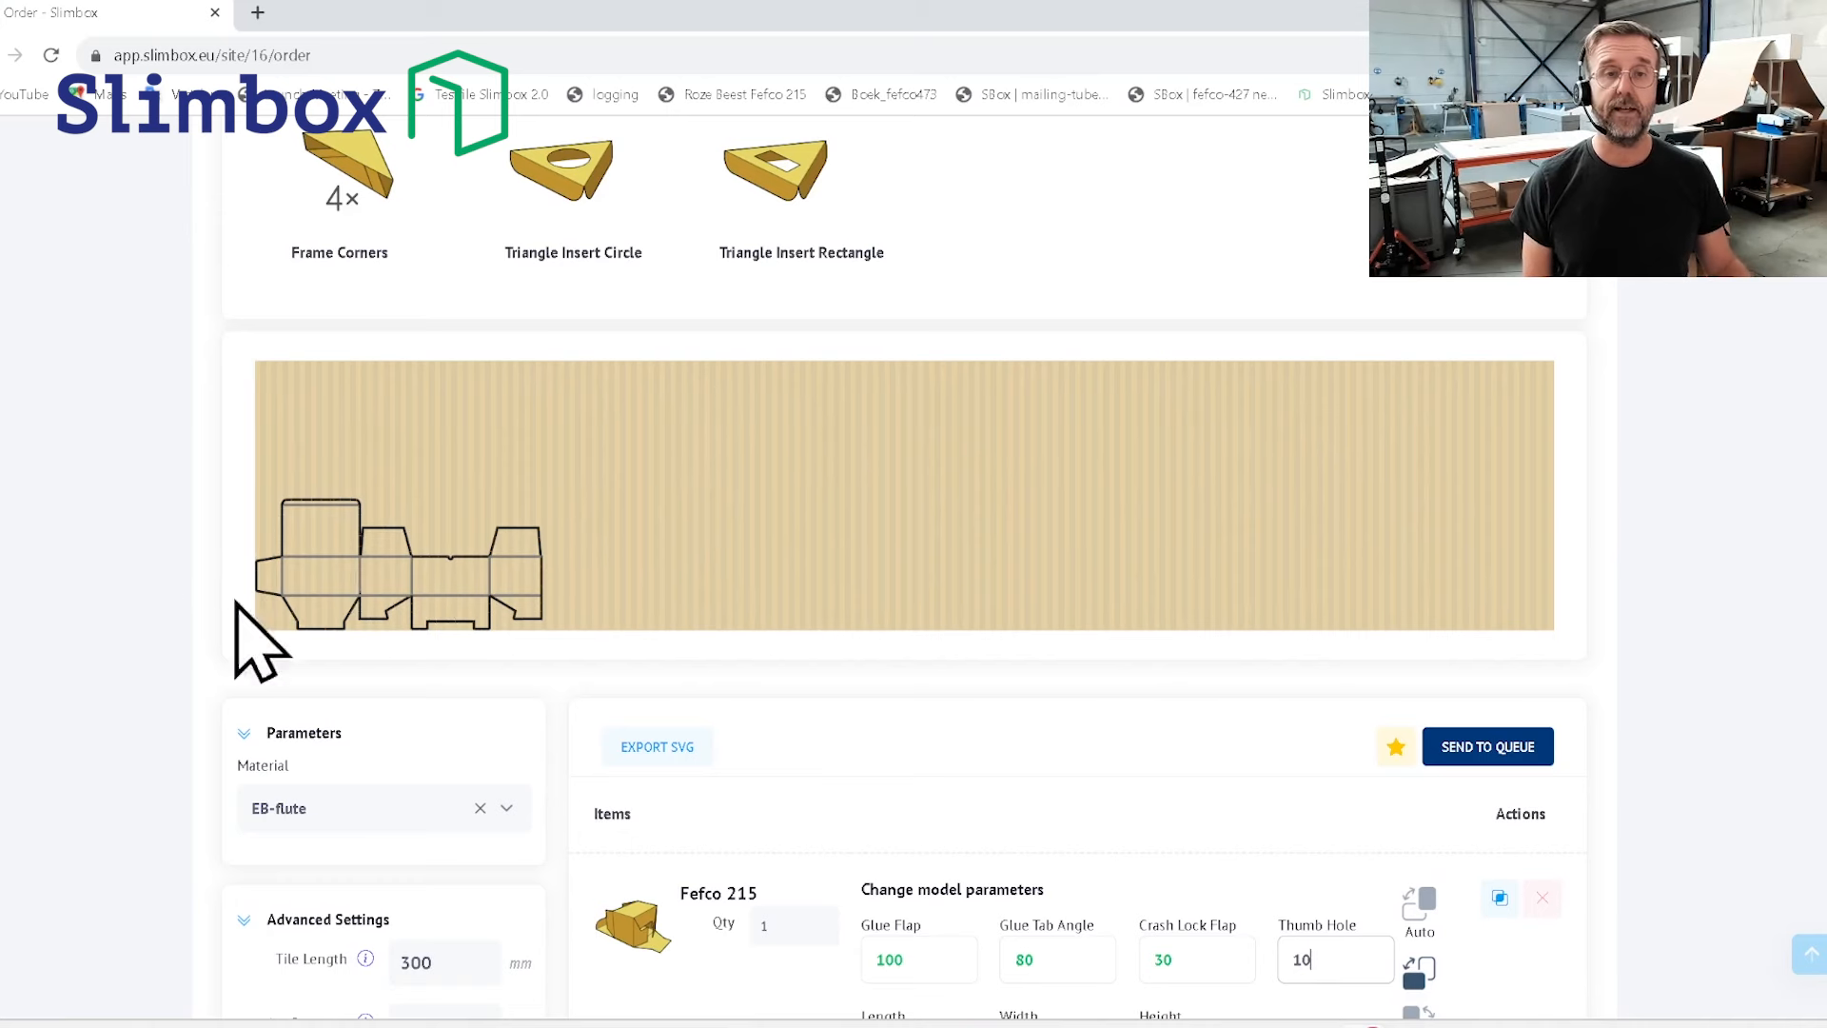
# - Scroll down to reveal the Fefco 215's Length 300, Width 200 and Height 150 fields
pyautogui.scroll(-3)
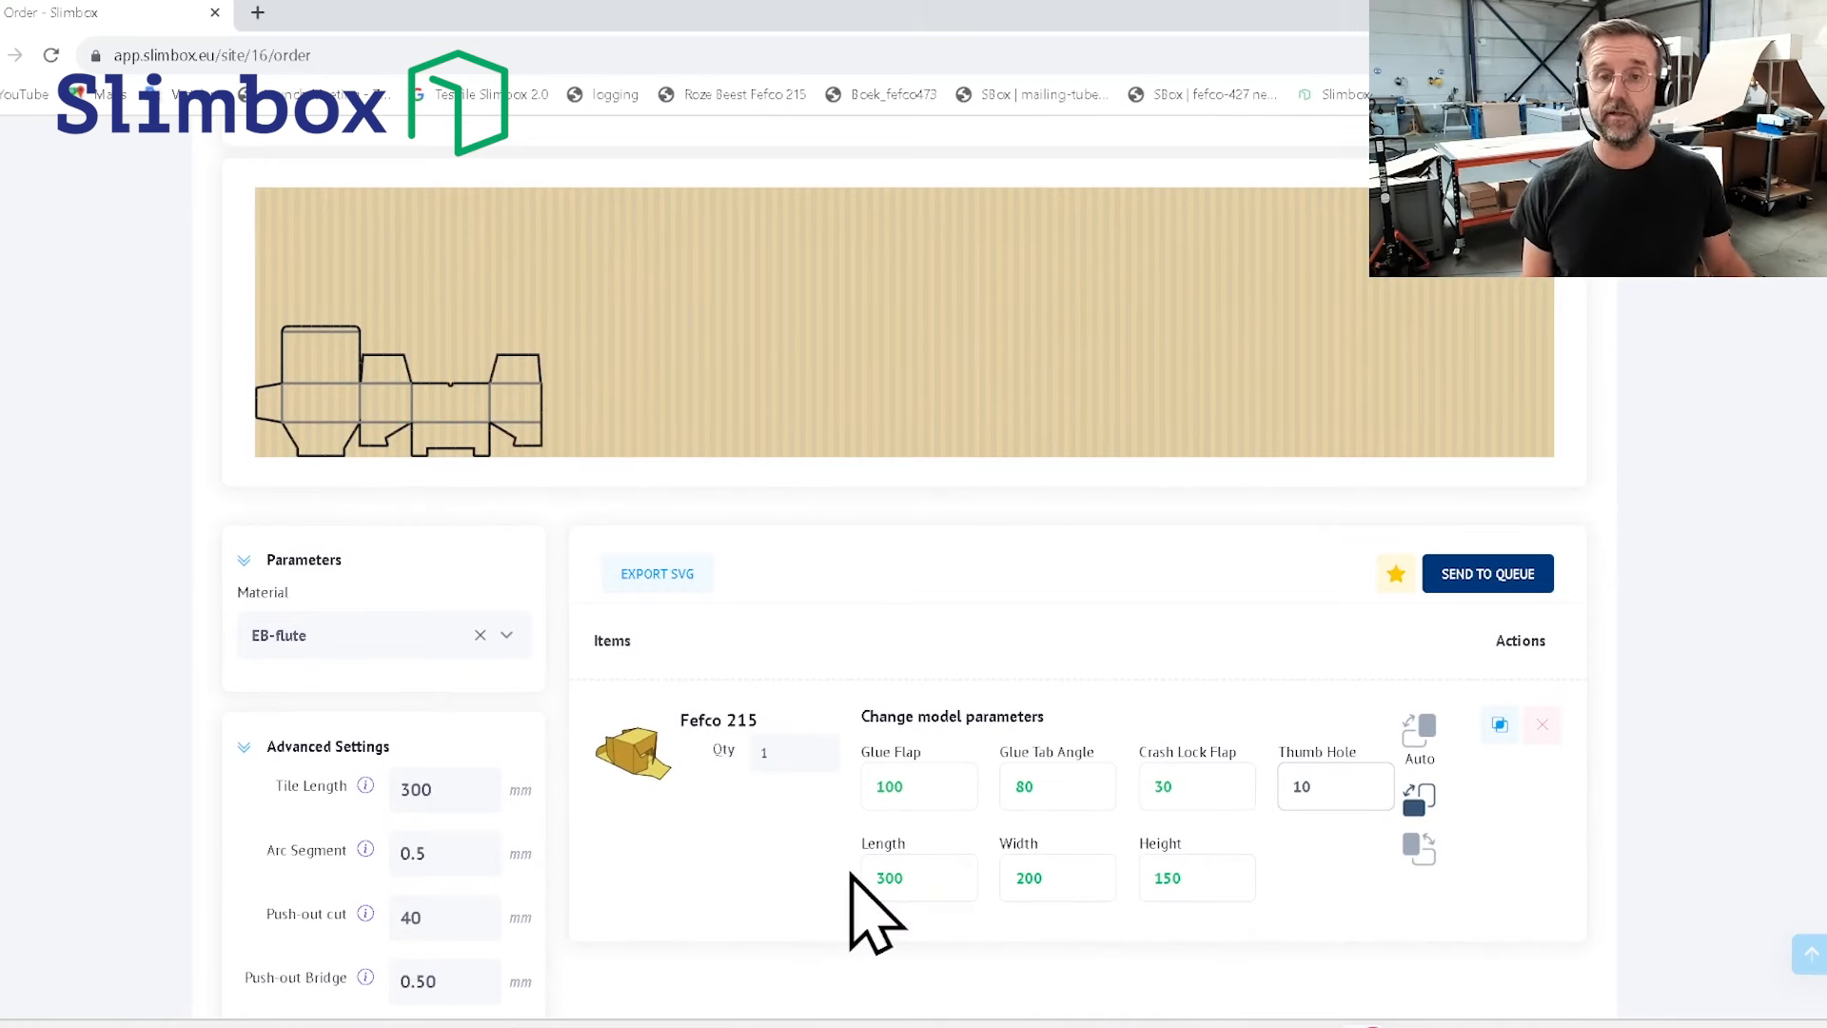
pyautogui.moveTo(1066, 944)
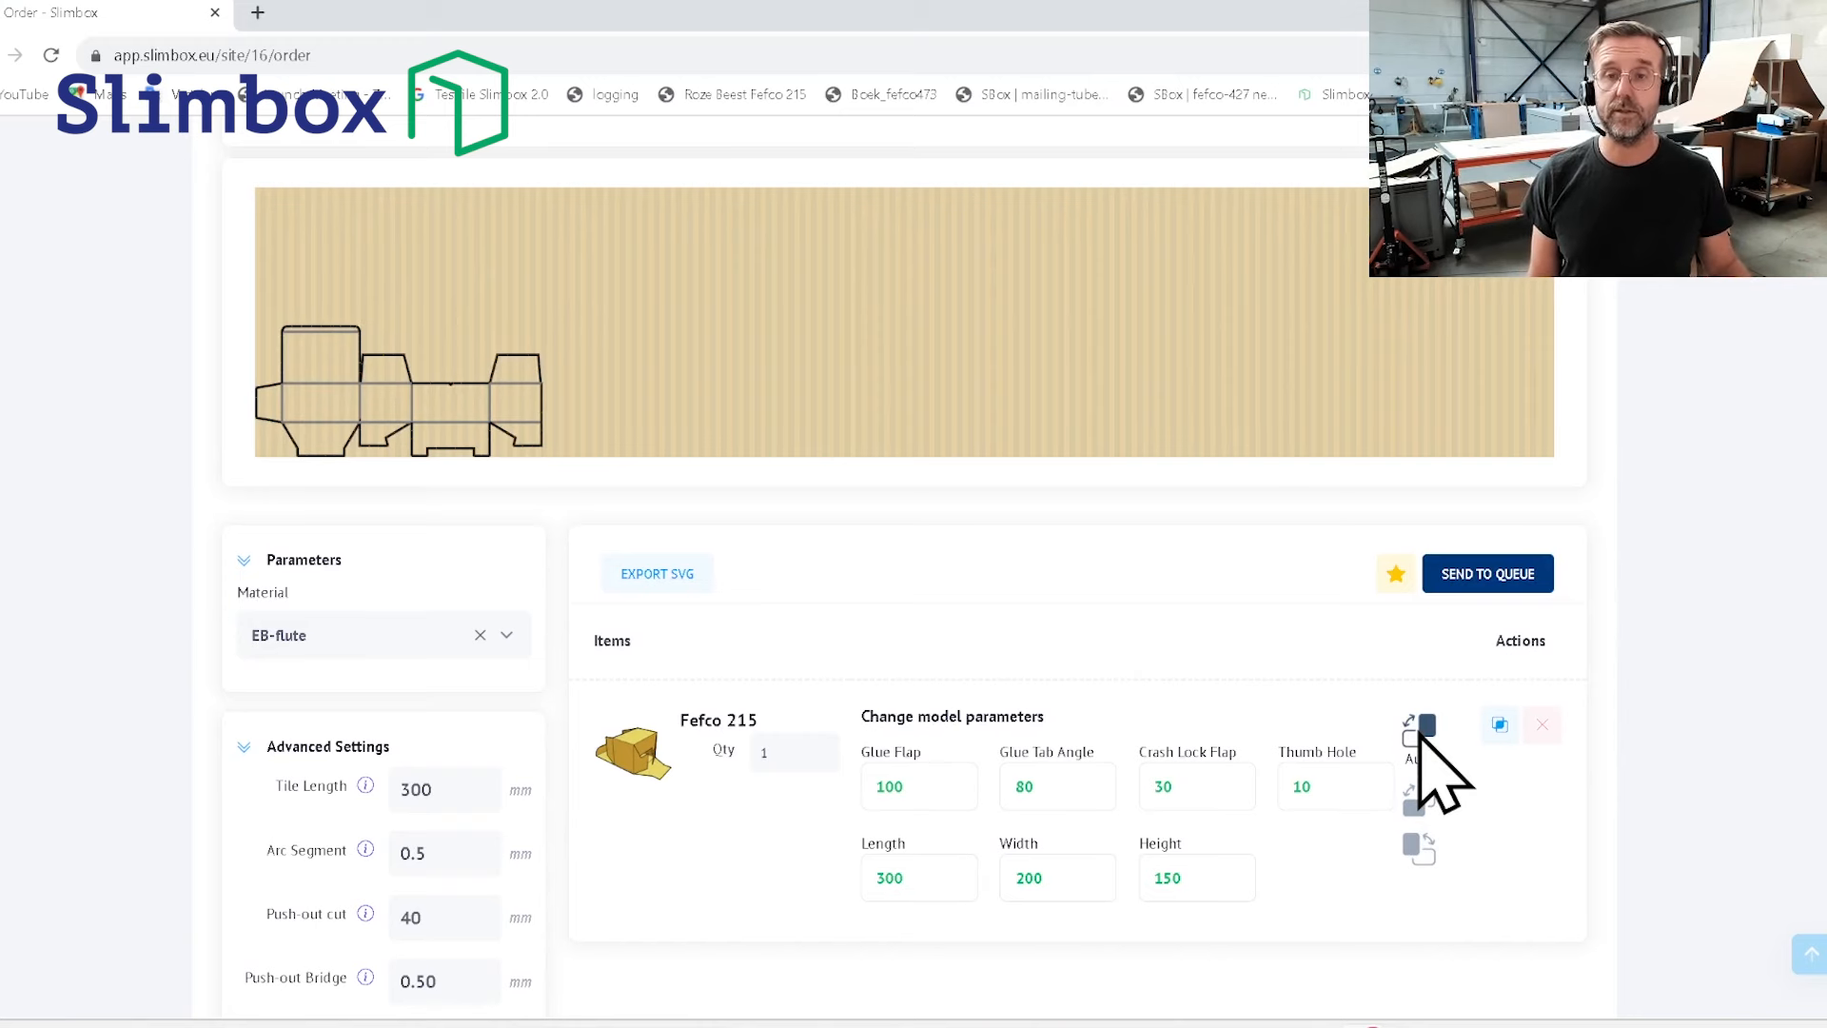
# - Duplicate the Fefco 215 so two layouts nest on the corrugated sheet
pyautogui.click(1500, 724)
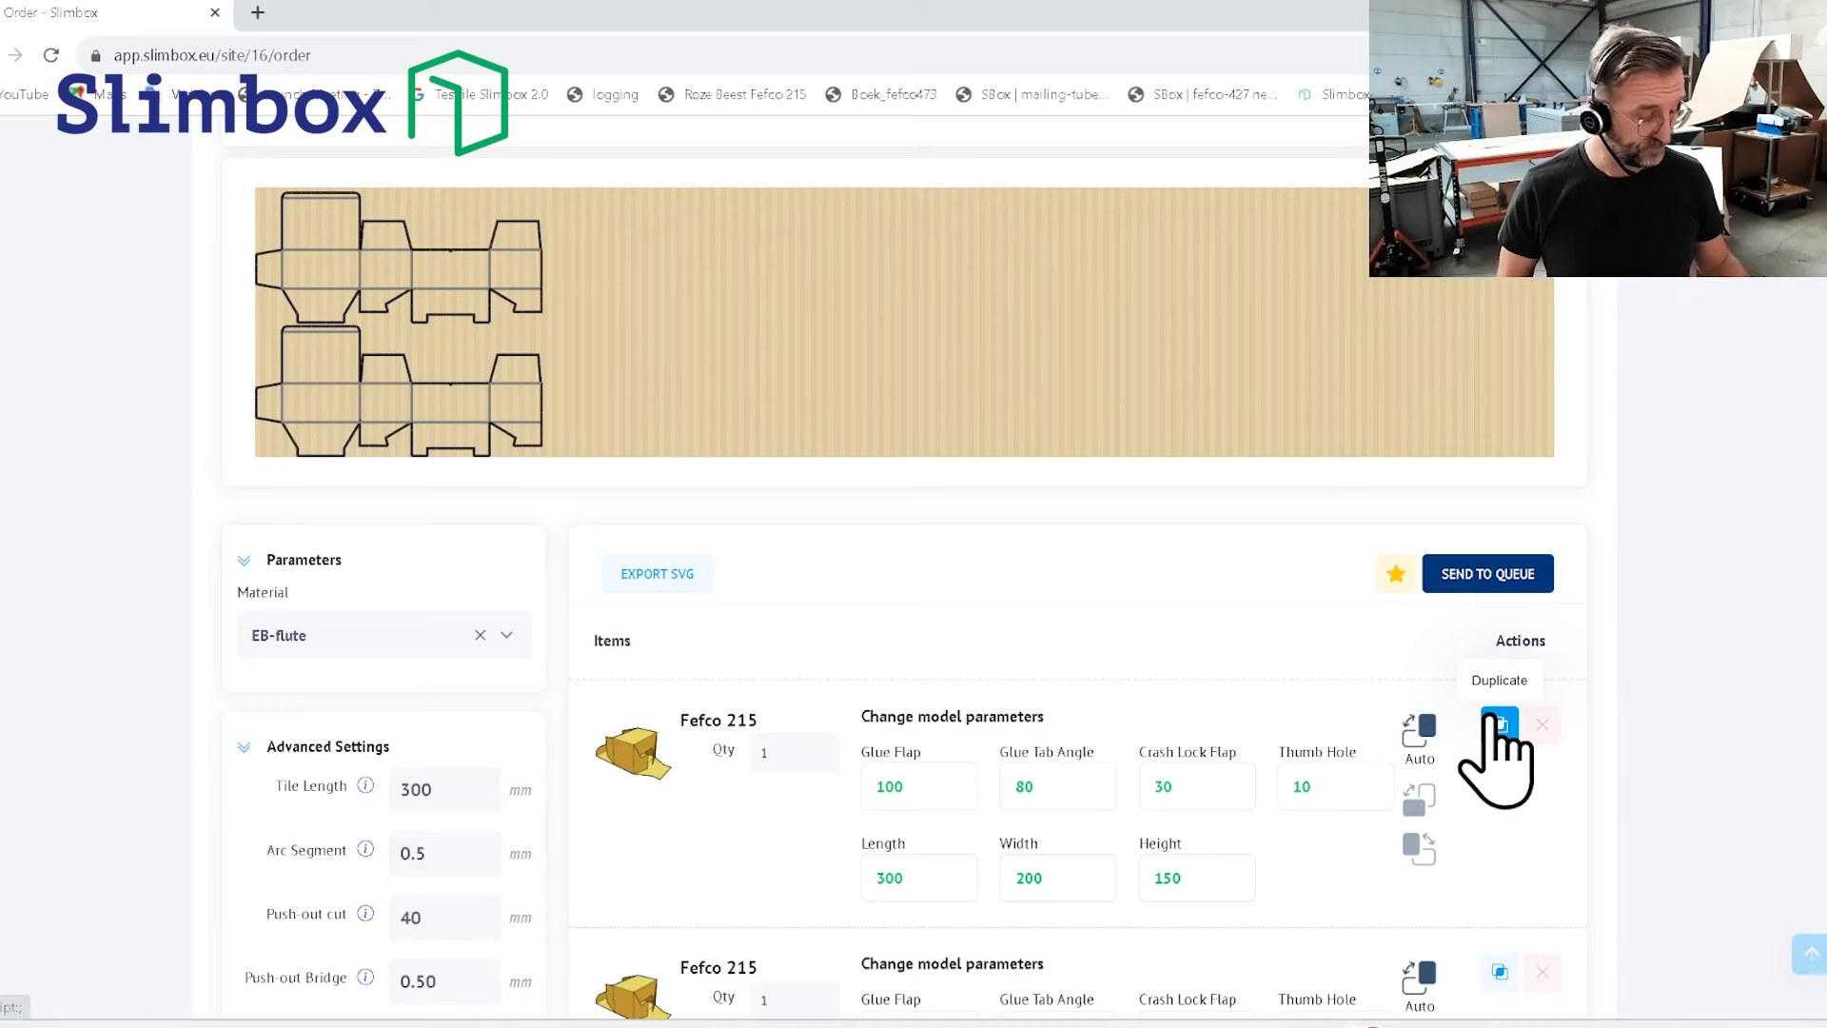
pyautogui.moveTo(1024, 885)
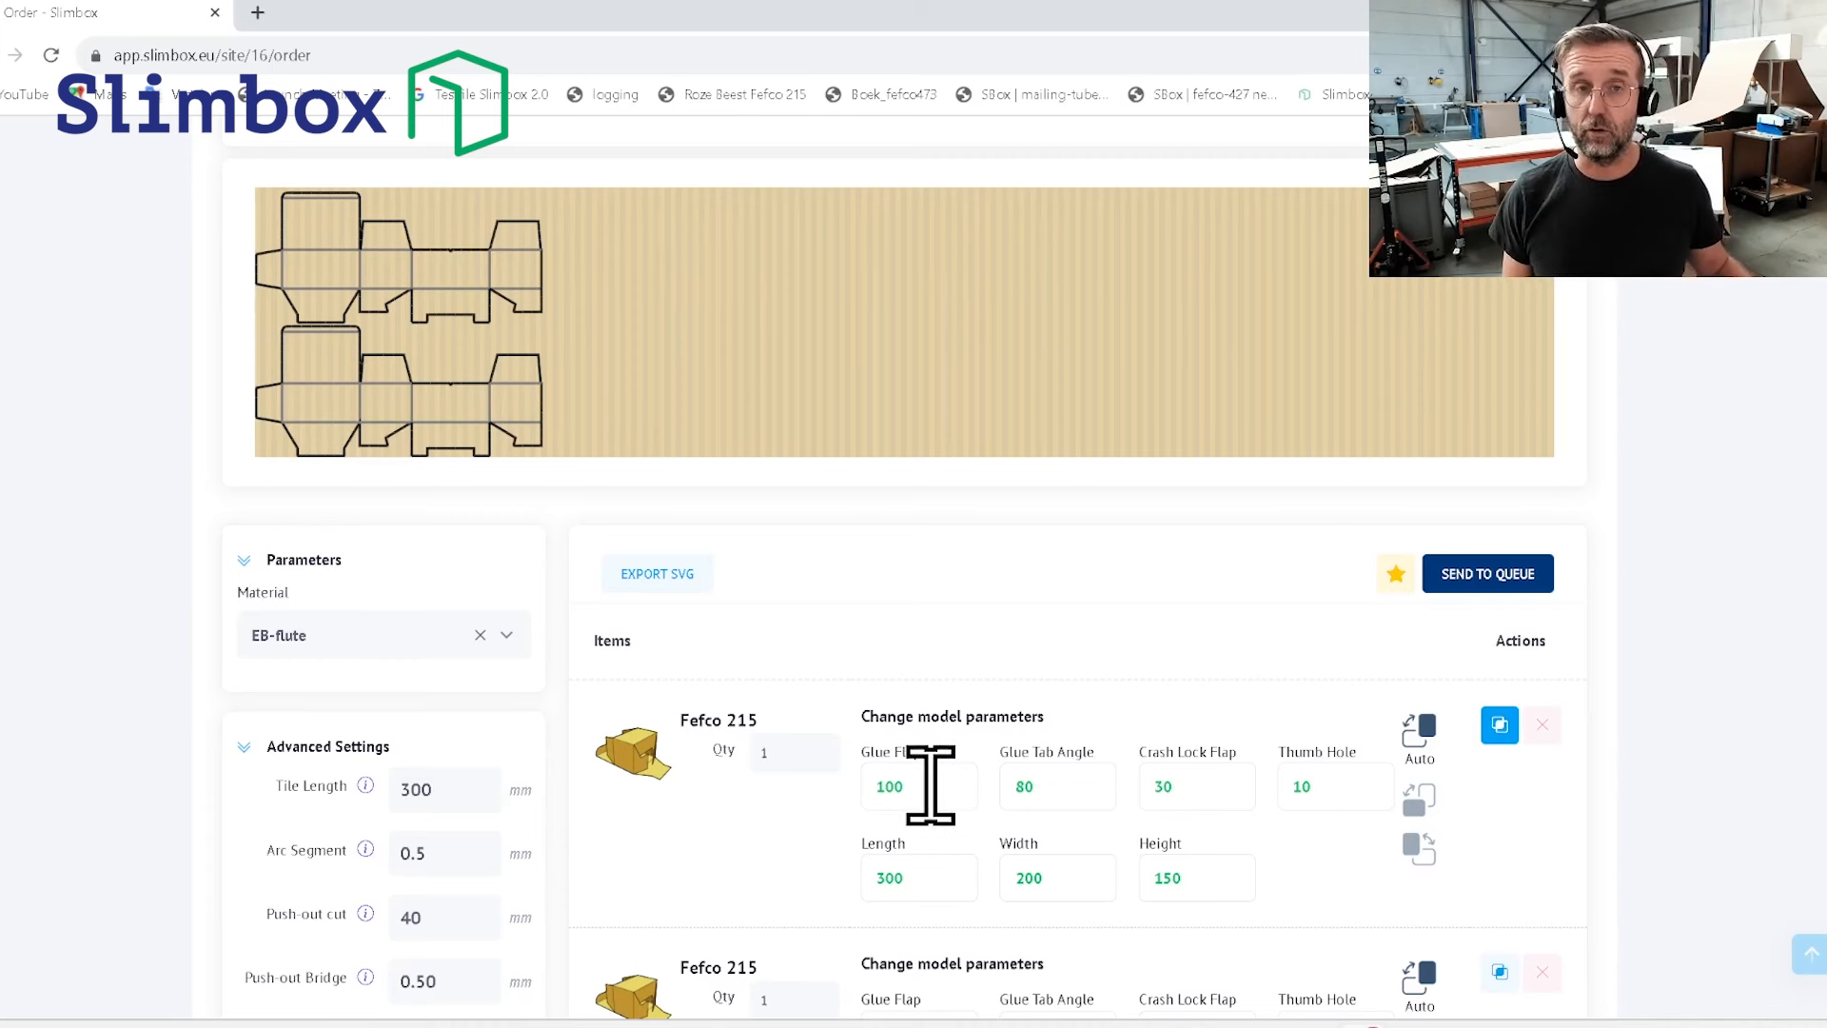
pyautogui.moveTo(192, 424)
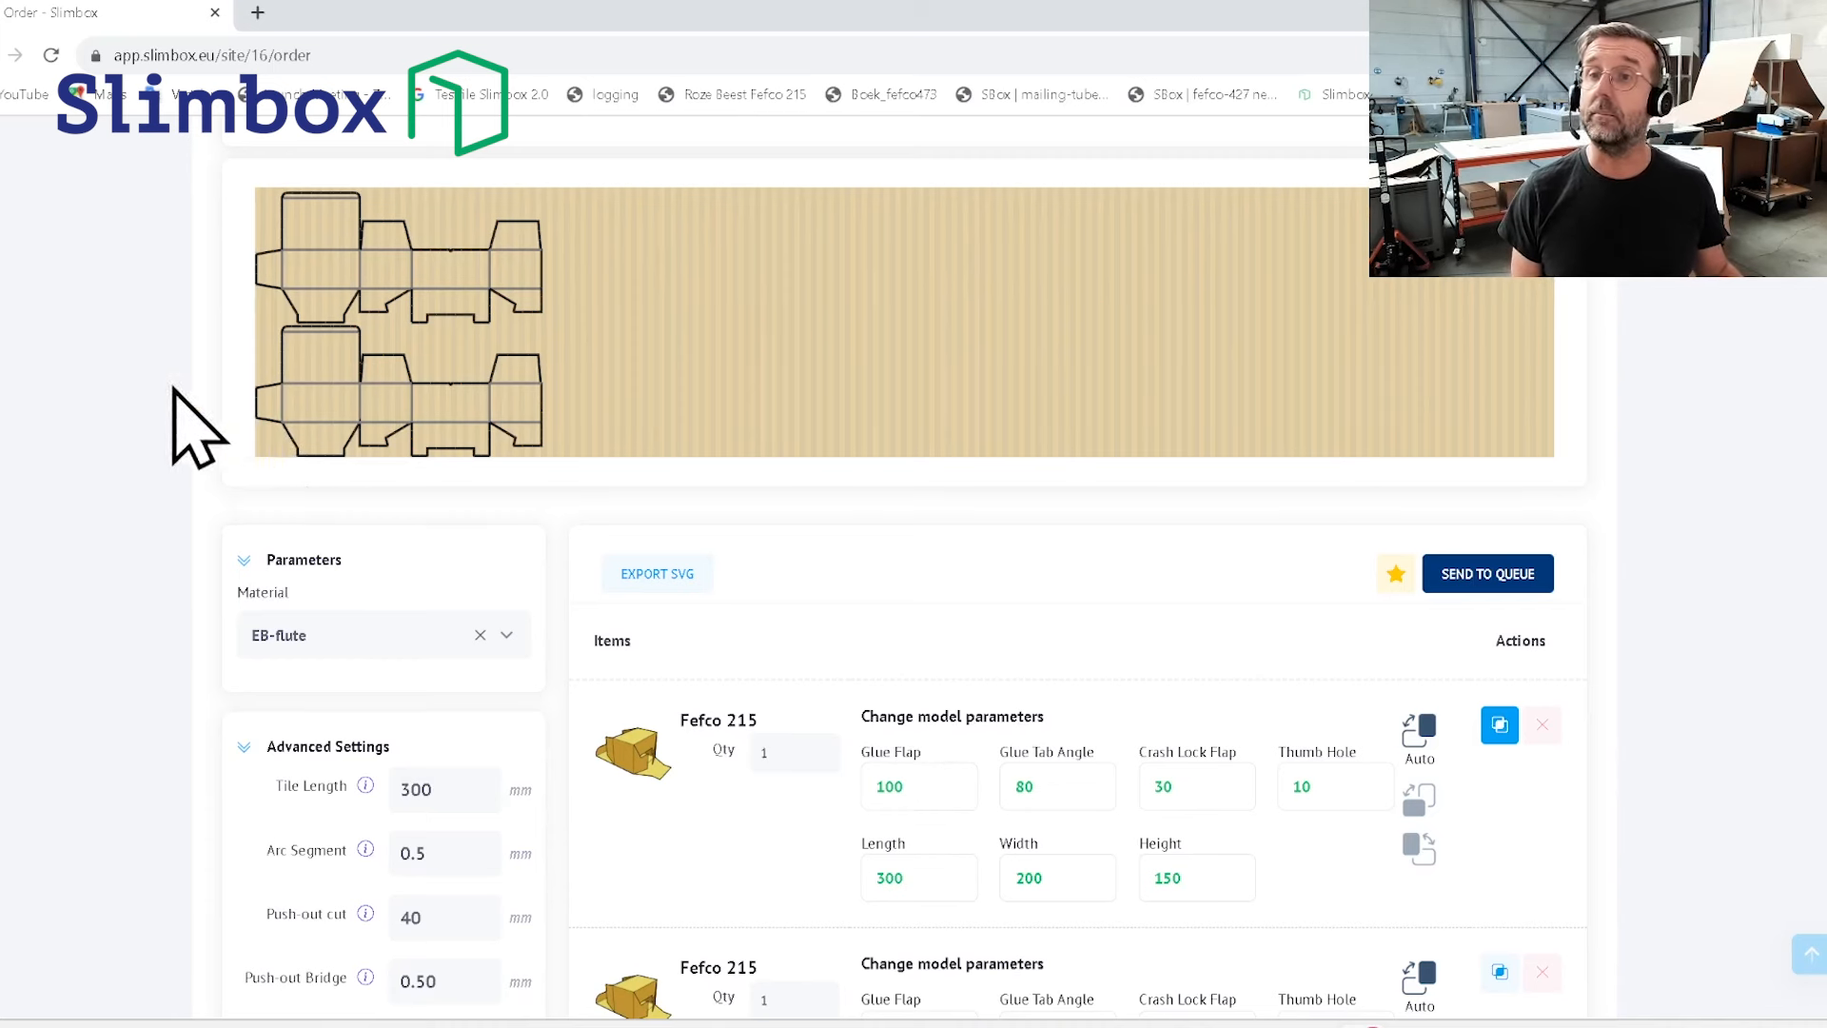
pyautogui.moveTo(792, 774)
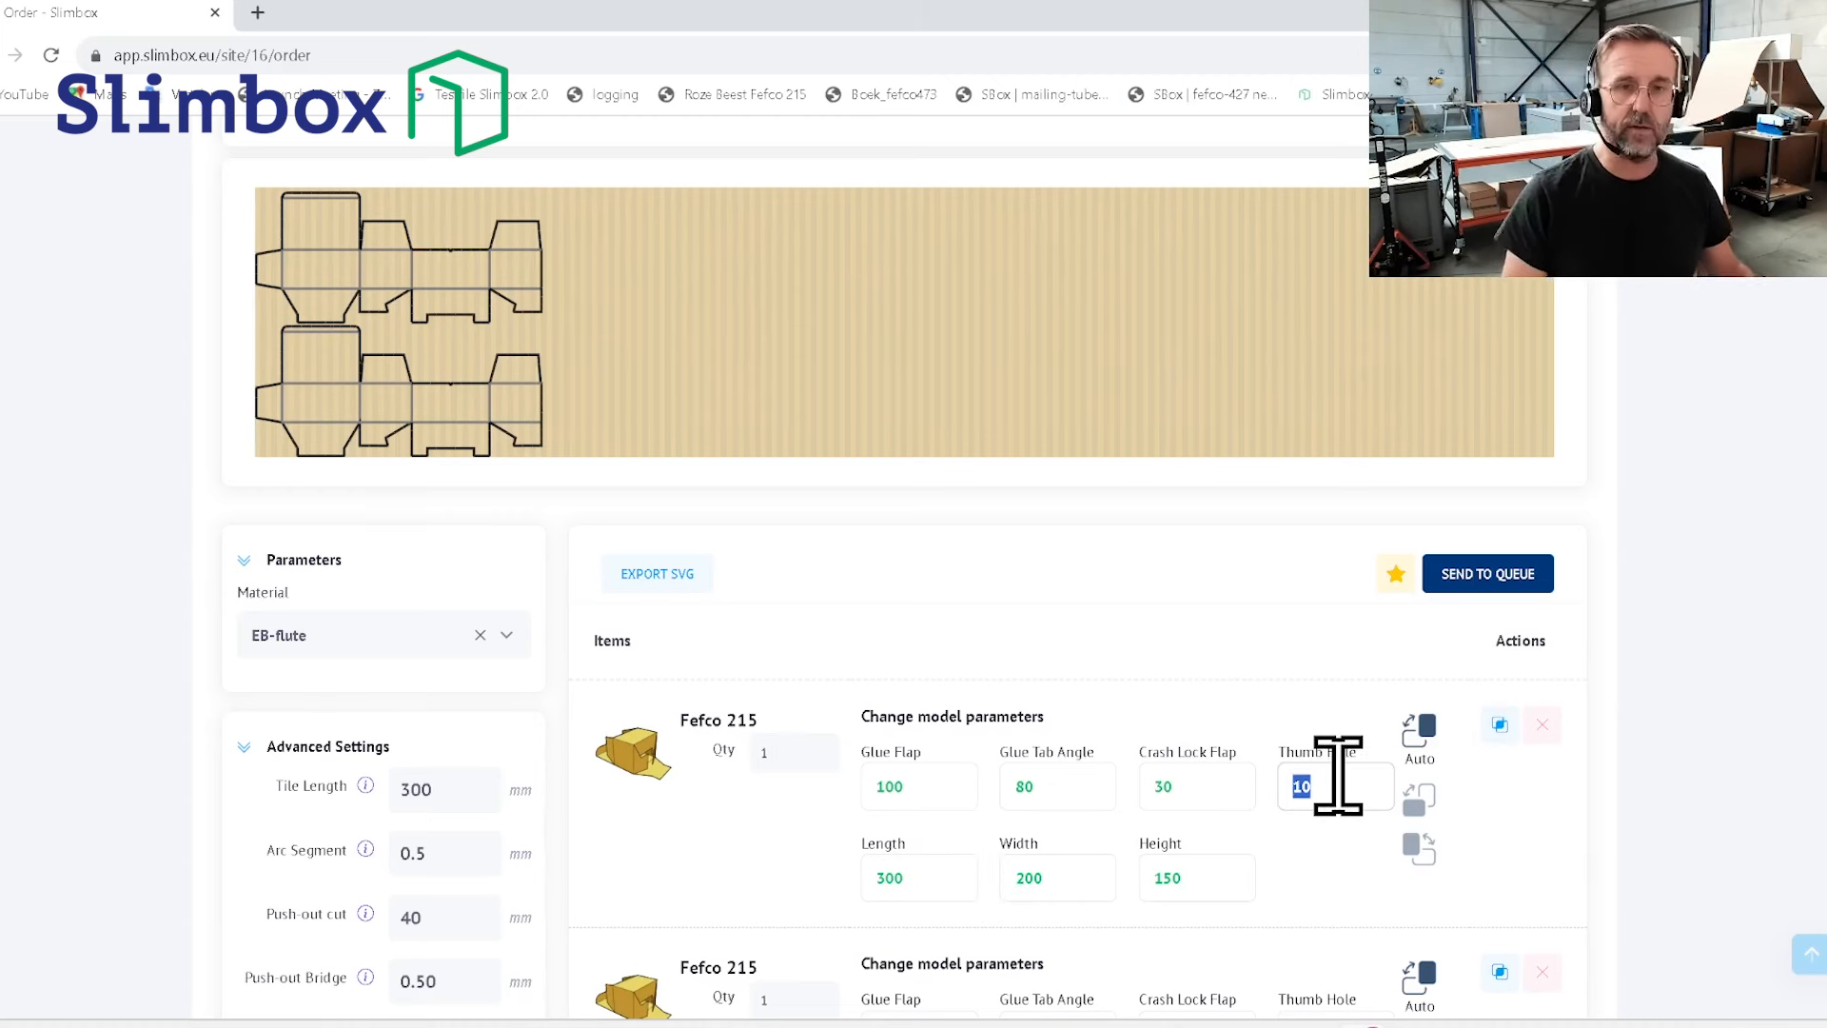
pyautogui.moveTo(478, 443)
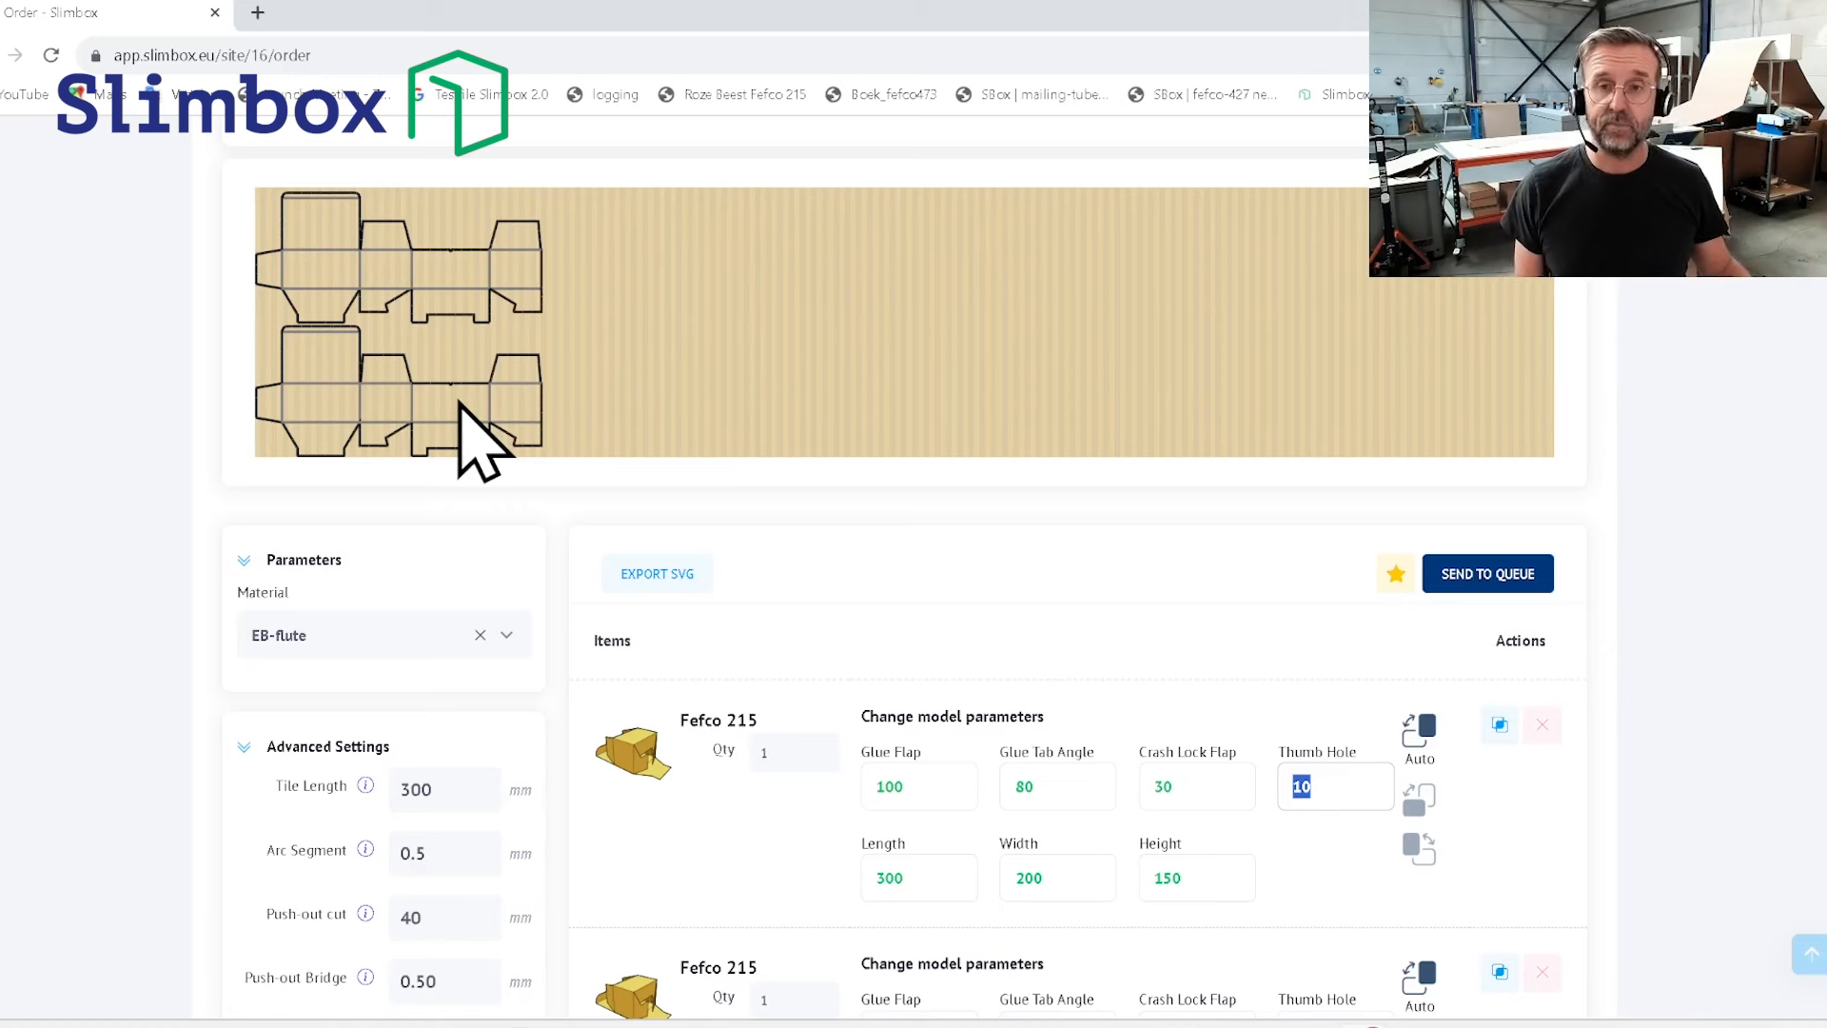
# - Set the first Fefco 215's Thumb Hole to 0 and regenerate the sheet preview
pyautogui.write('0')
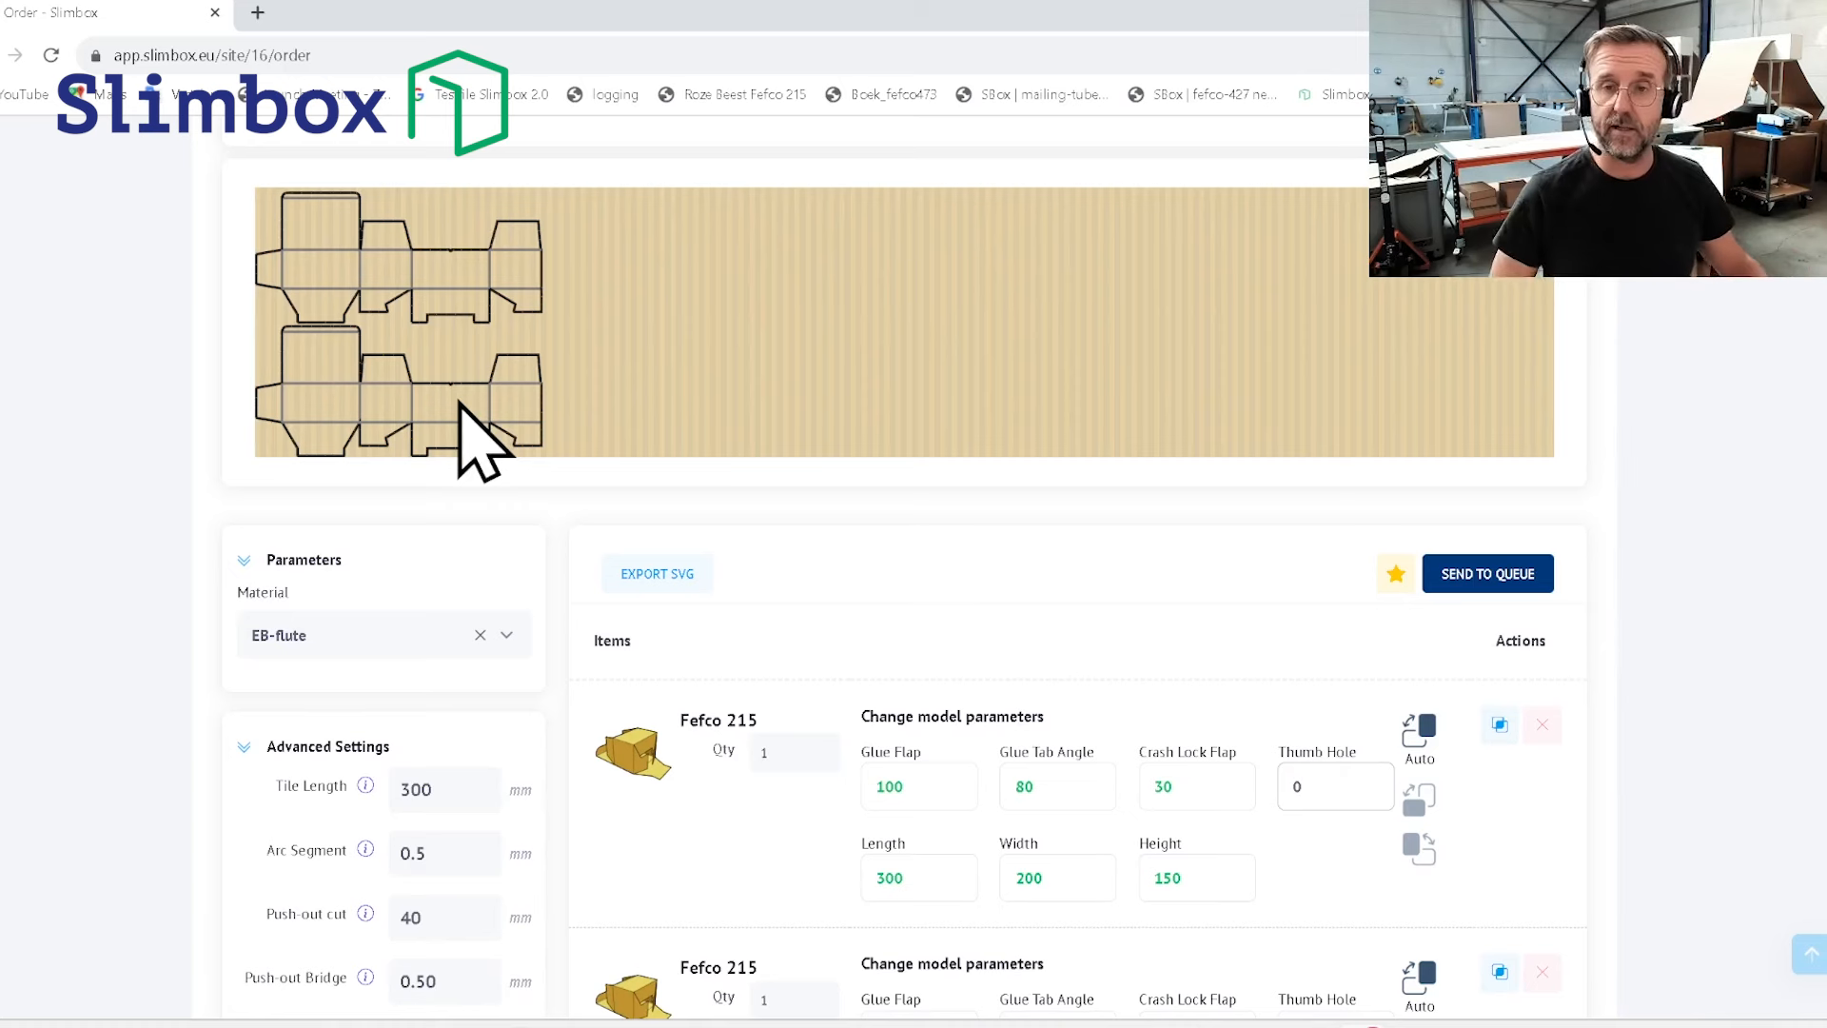
pyautogui.click(1195, 786)
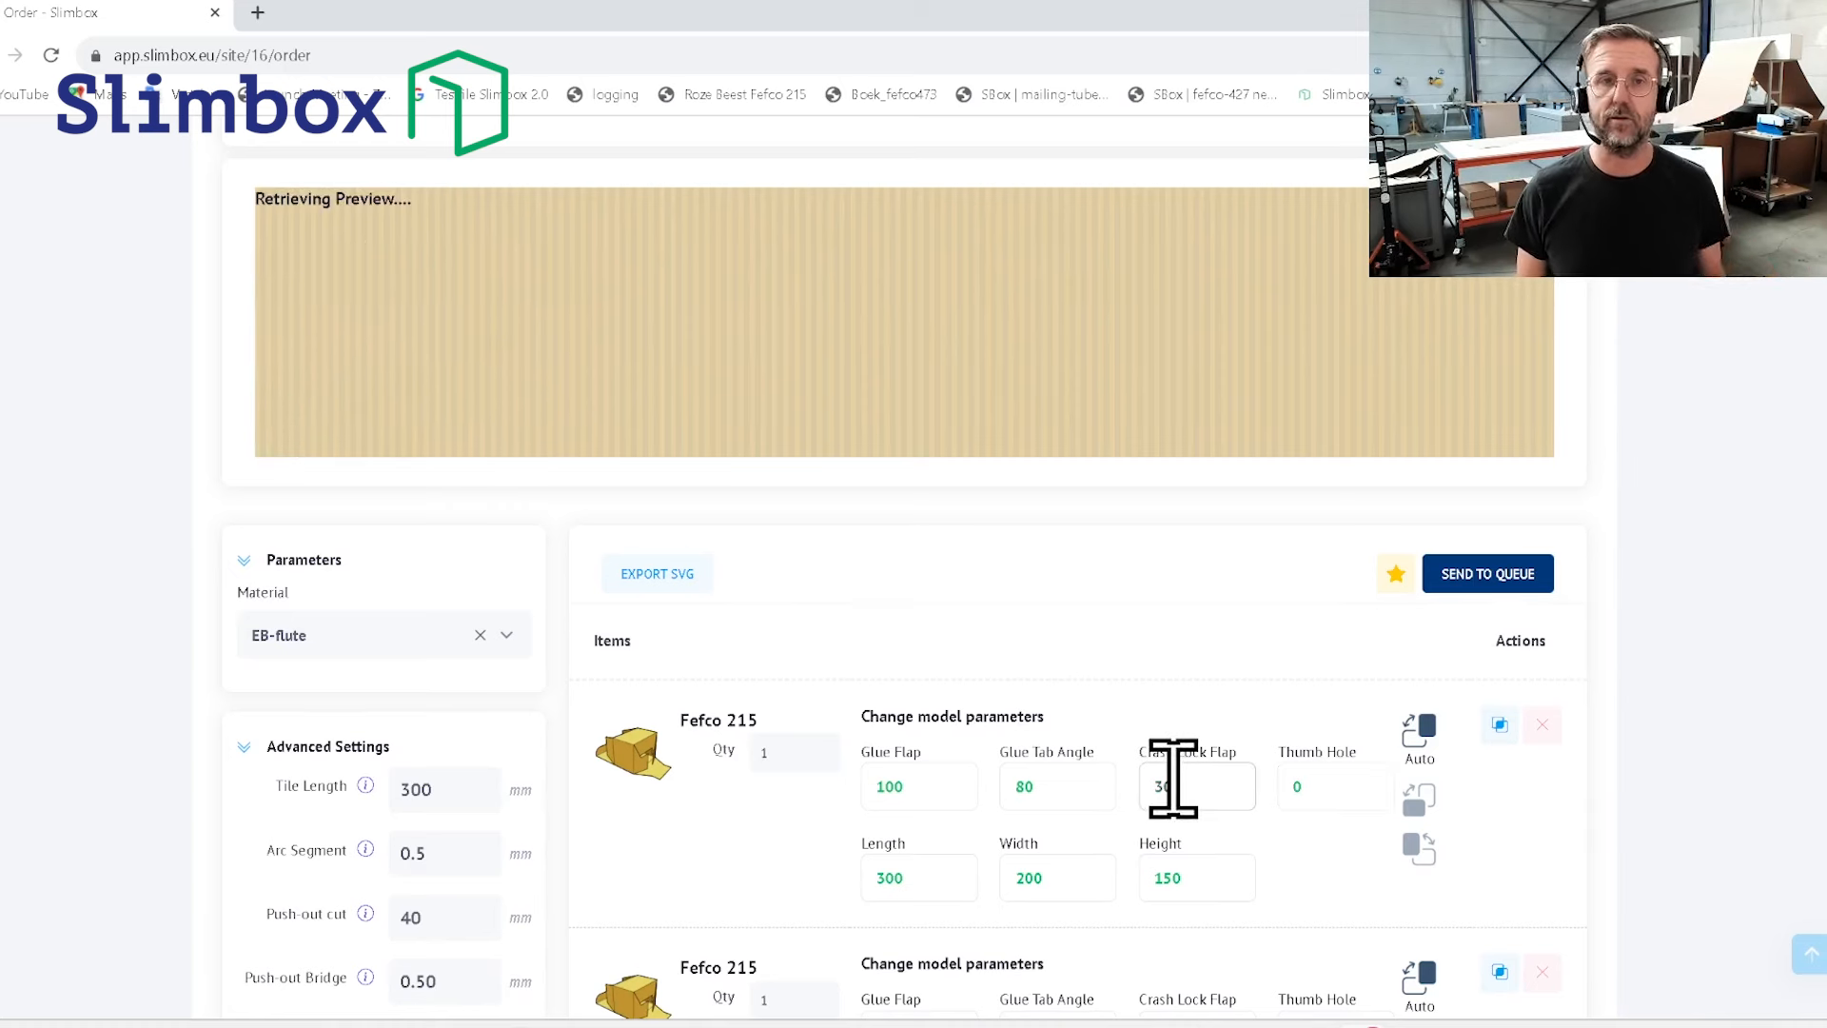